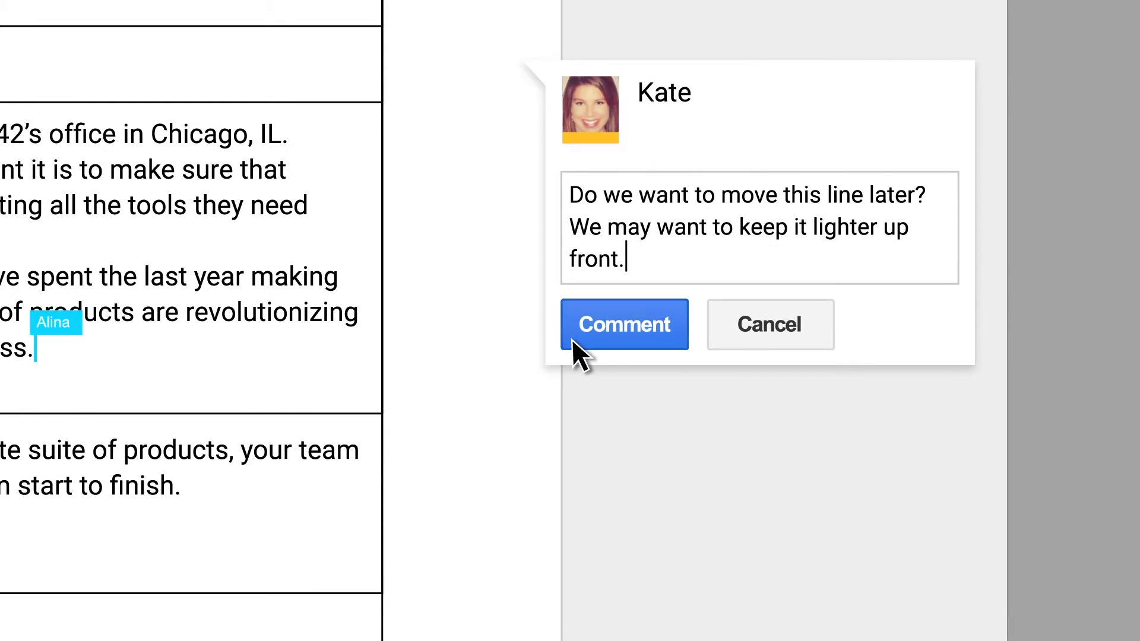
Post the comment on the line and share the brief with the collaborator as editor.
click(624, 325)
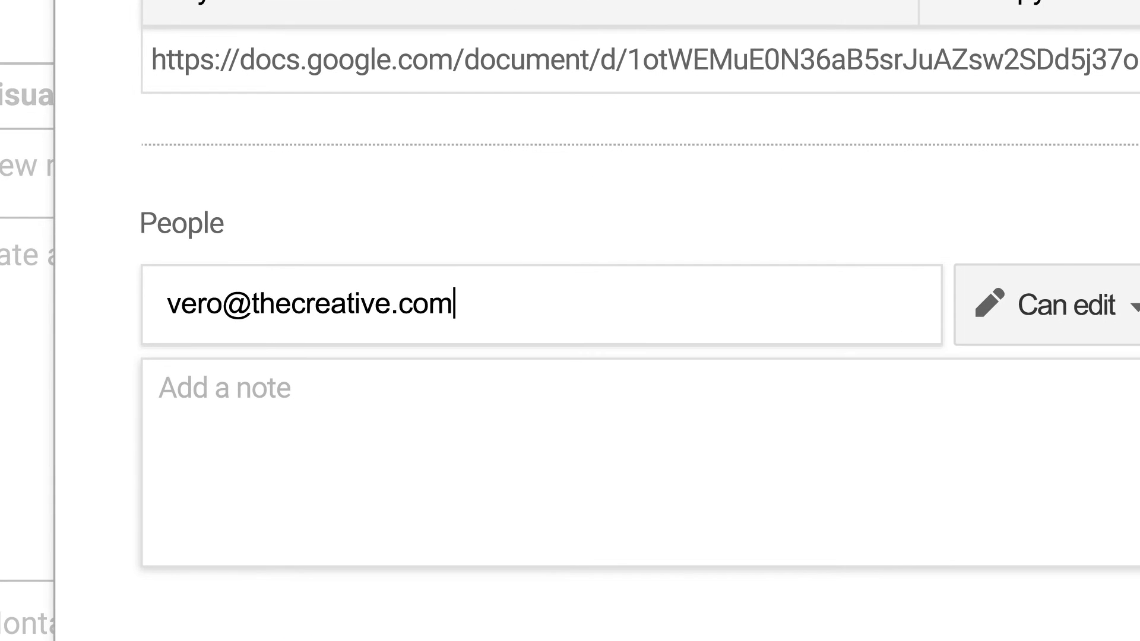
key(enter)
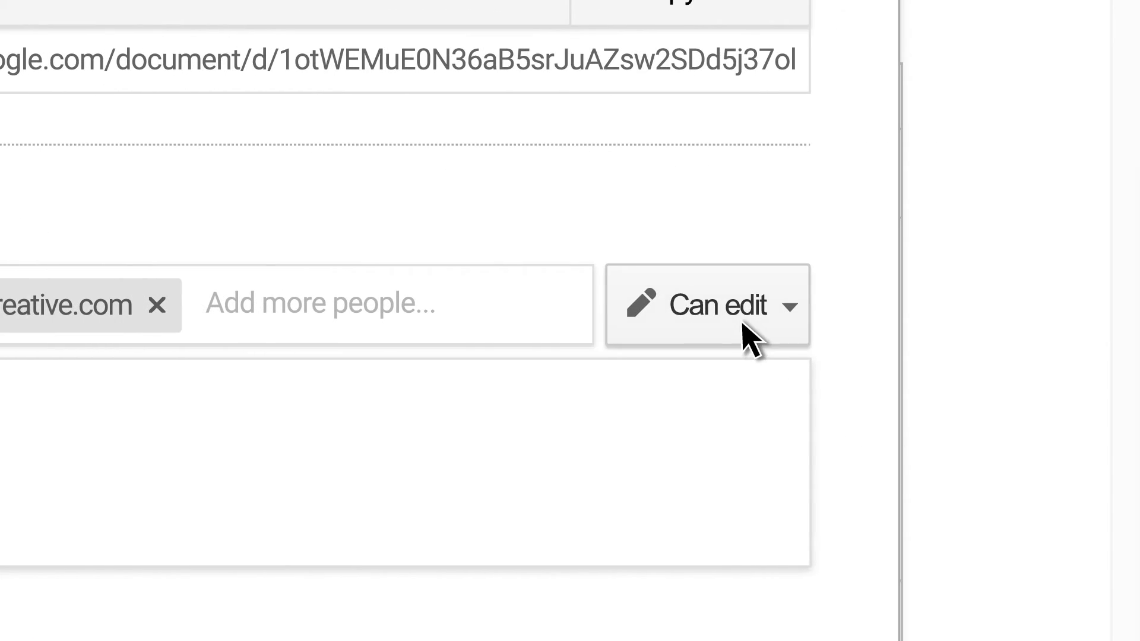
click(706, 305)
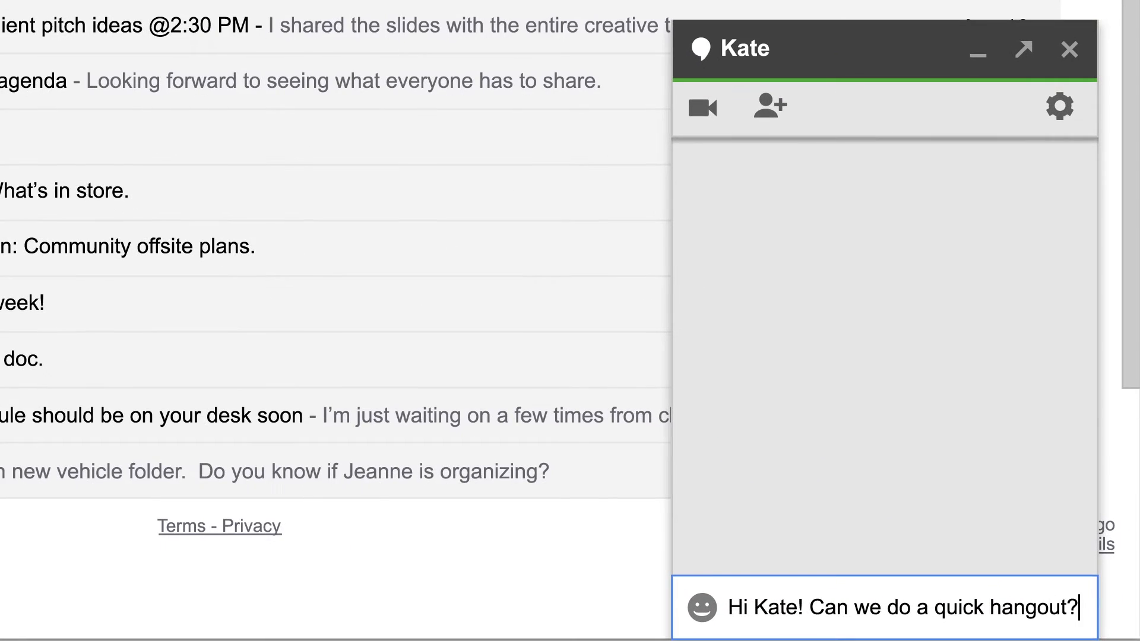
Send the quick-hangout request in Hangouts chat and view Kate's agreeing reply.
key(enter)
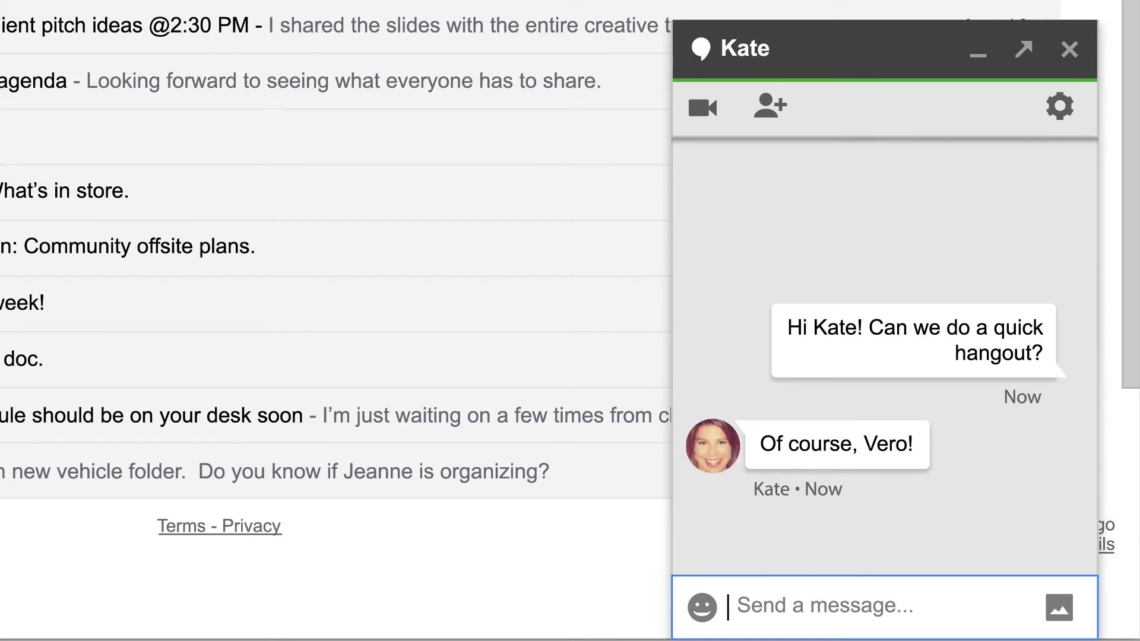
click(700, 107)
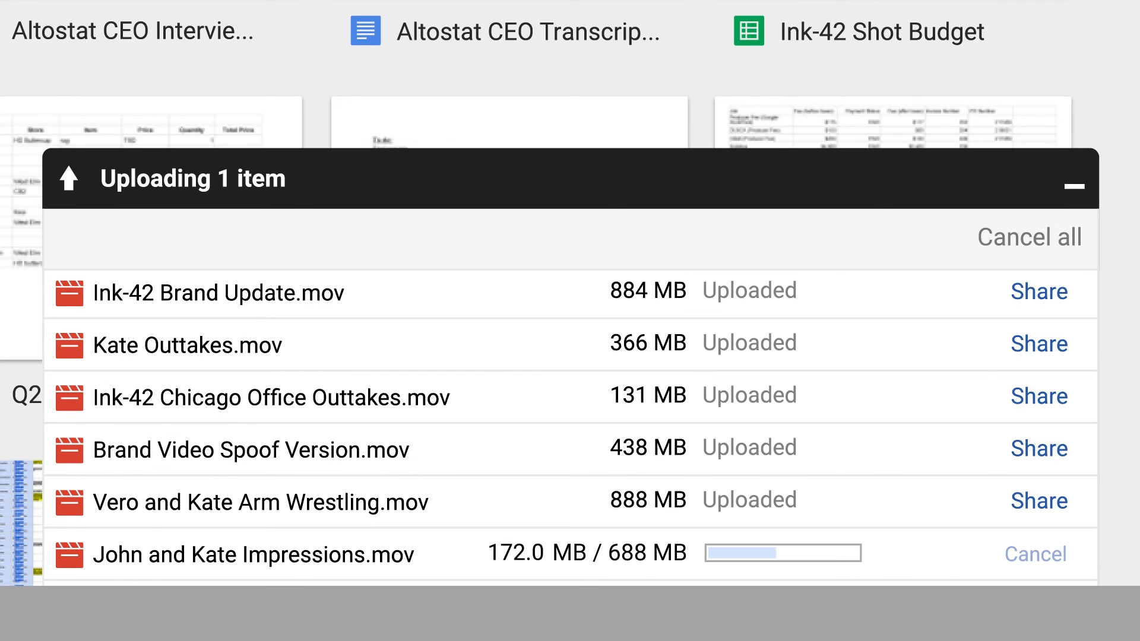
Open Ink-42 Brand Update.mov from the upload panel to play its preview.
click(226, 292)
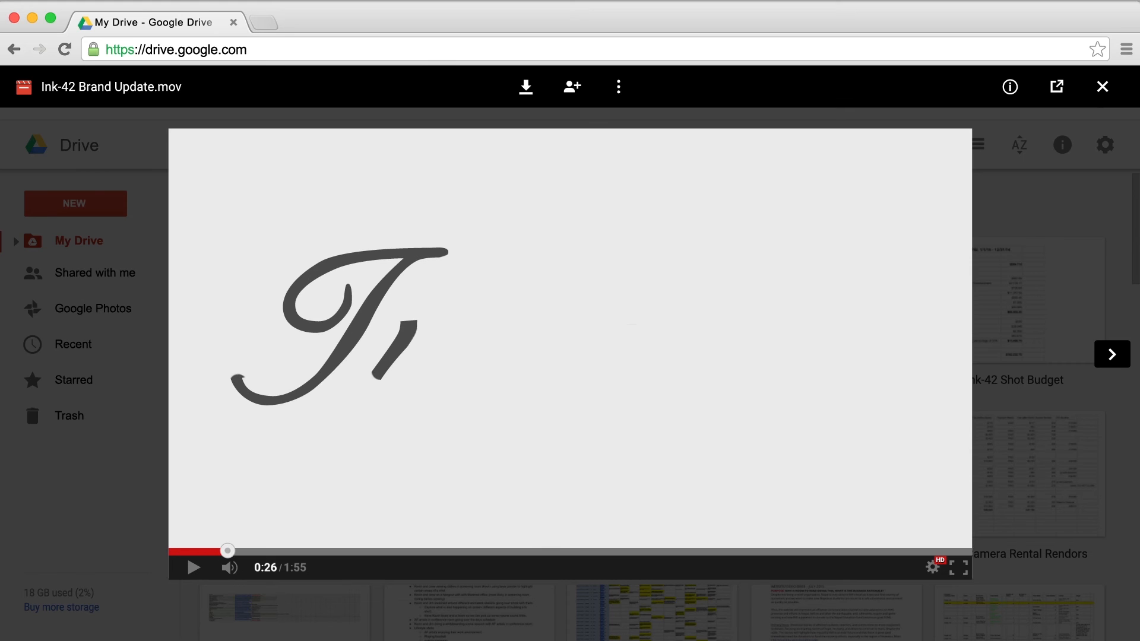